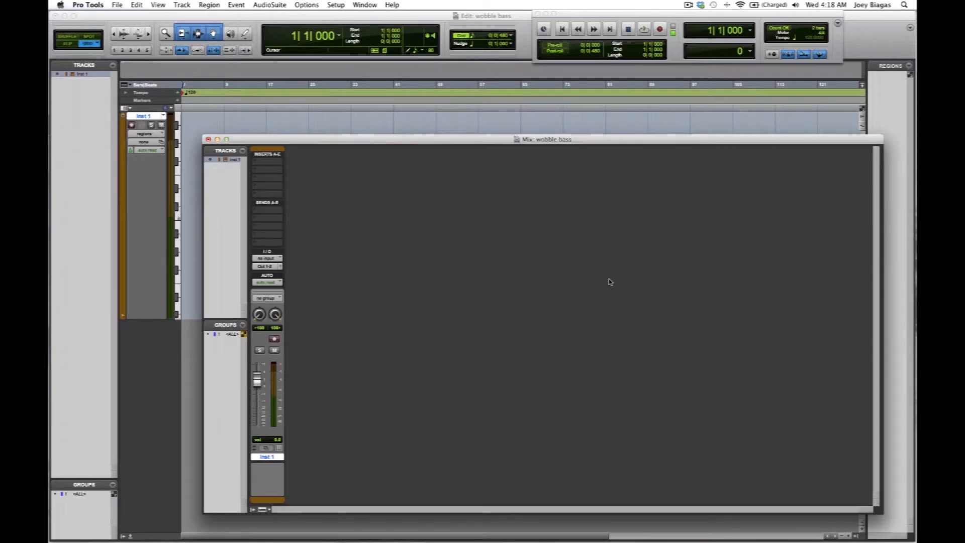
{"action": "mouse_move", "coordinate": [305, 456]}
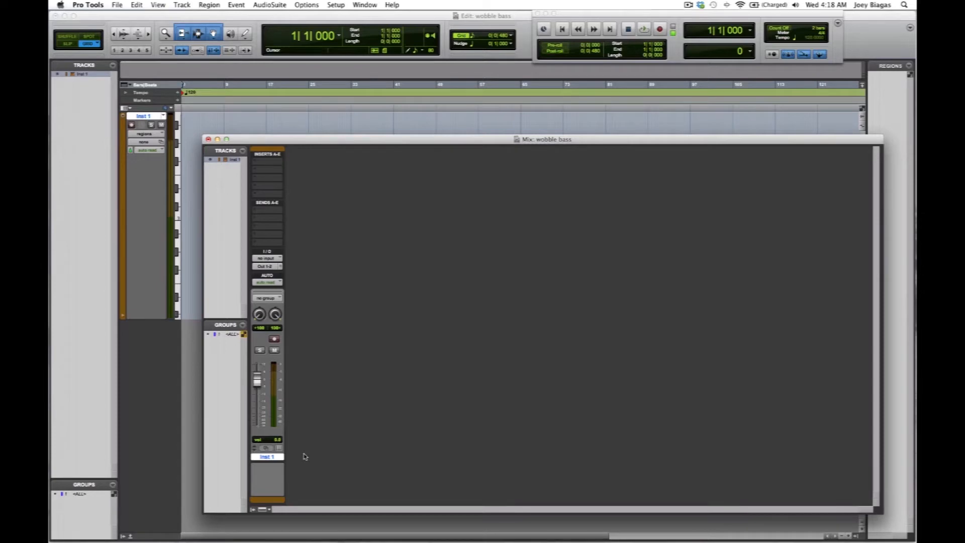
Insert the Vacuum synth (stereo) in the first insert slot of the Inst 1 track
{"action": "left_click", "coordinate": [266, 169]}
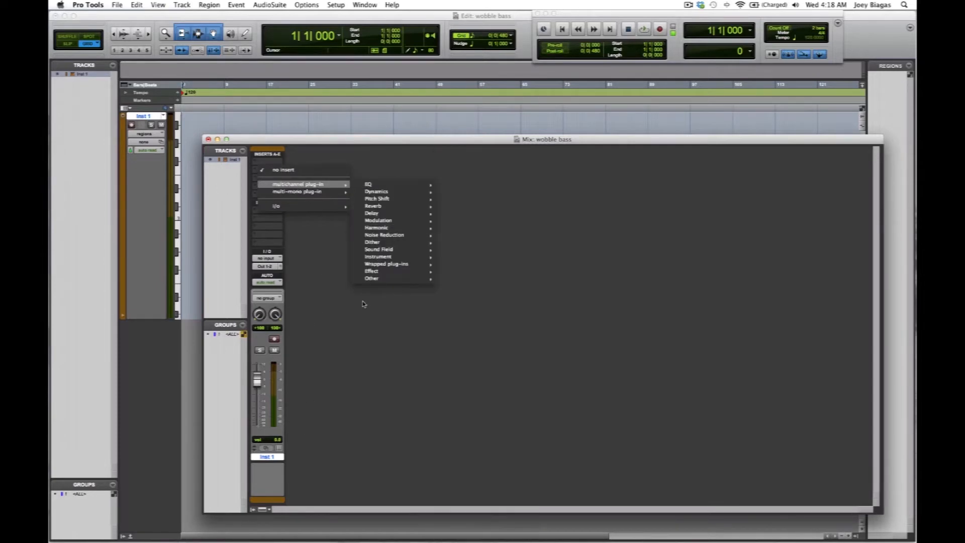
{"action": "mouse_move", "coordinate": [378, 257]}
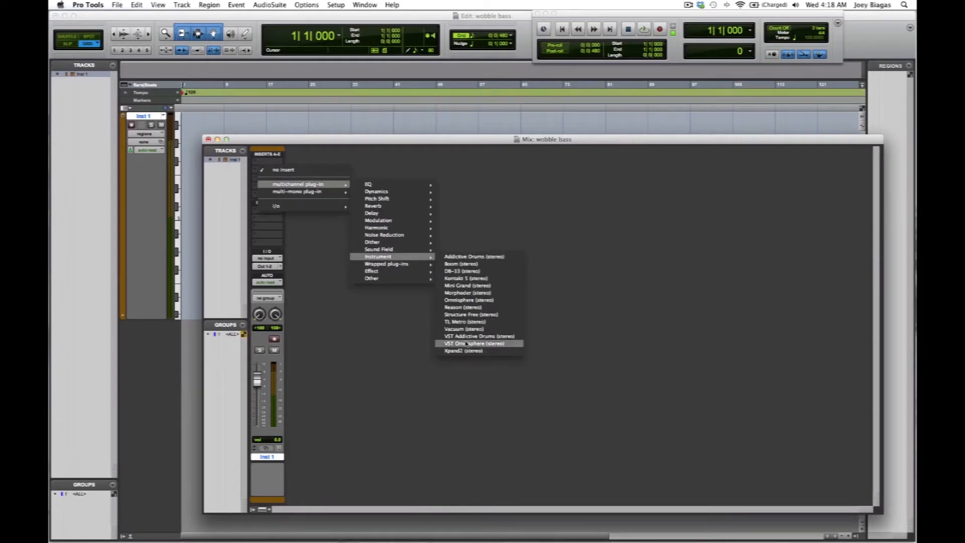
{"action": "mouse_move", "coordinate": [463, 329]}
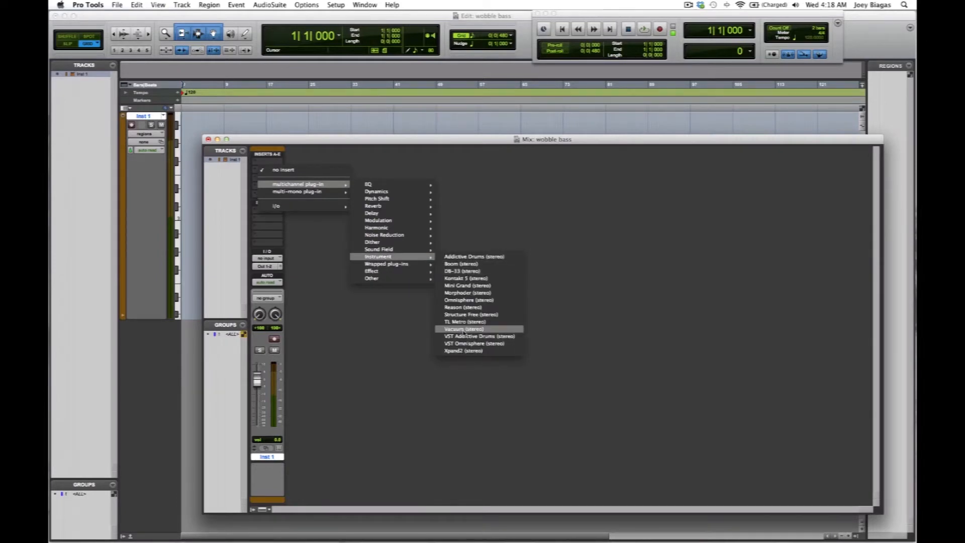
{"action": "left_click", "coordinate": [463, 329]}
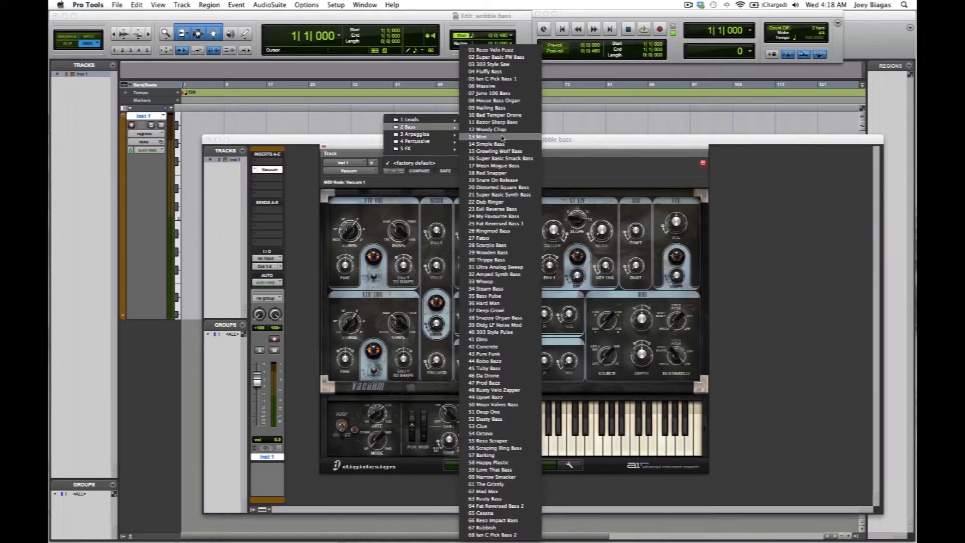
{"action": "mouse_move", "coordinate": [500, 157]}
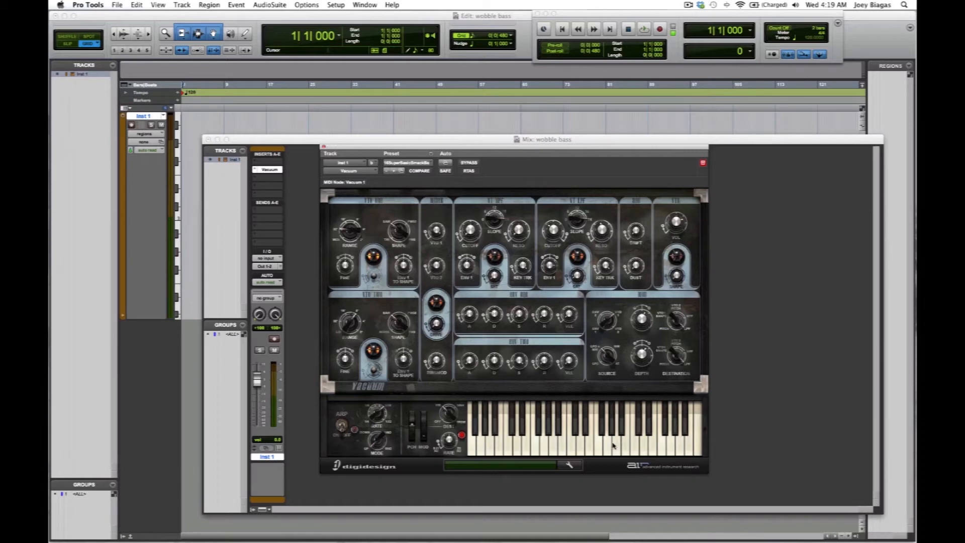
{"action": "mouse_move", "coordinate": [552, 448]}
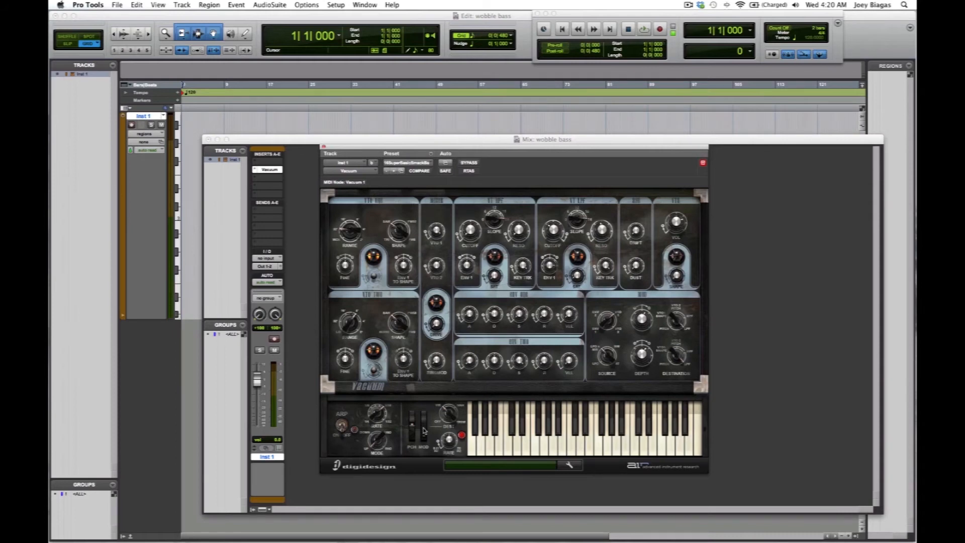
Sweep Vacuum's mod wheel from 15 up to 117 and back to wobble the bass
{"action": "left_click_drag", "start_coordinate": [424, 415], "coordinate": [424, 432]}
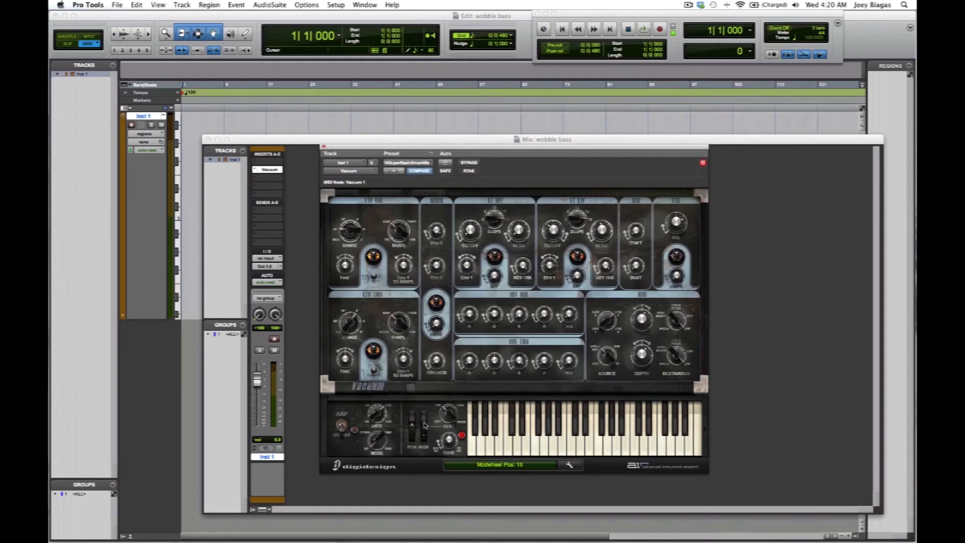
{"action": "left_click_drag", "start_coordinate": [423, 432], "coordinate": [423, 406]}
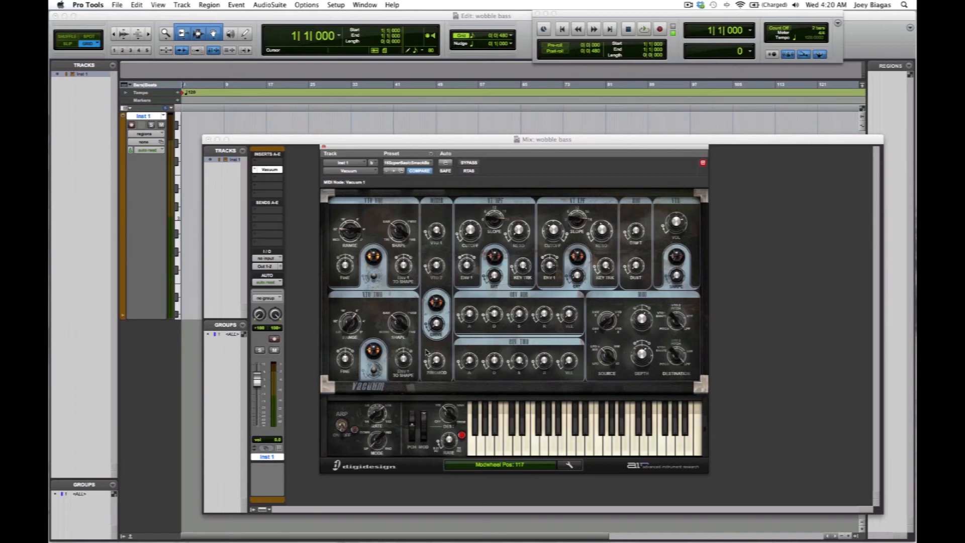
{"action": "left_click_drag", "start_coordinate": [423, 428], "coordinate": [423, 412]}
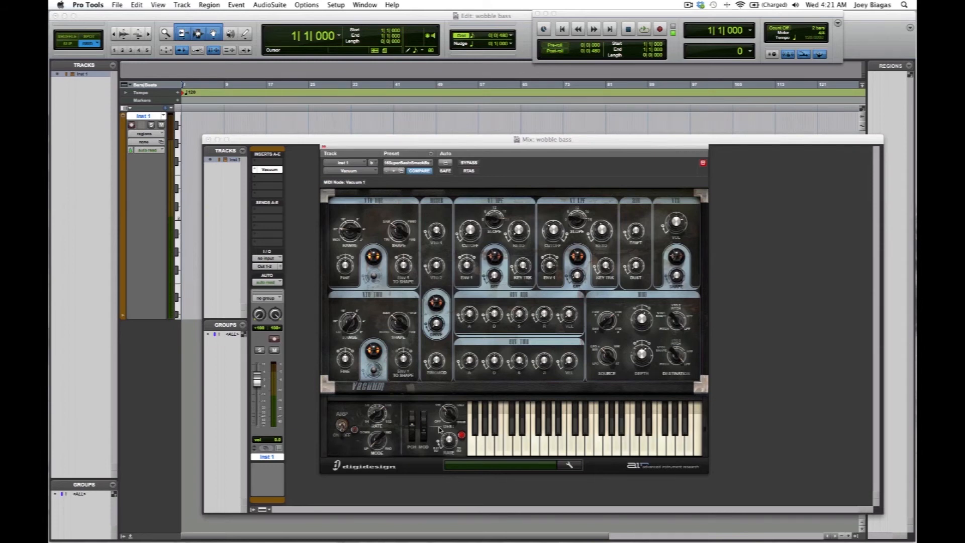
Play repeated notes on Vacuum's keyboard to audition the wobbling bass sound
{"action": "left_click", "coordinate": [419, 171]}
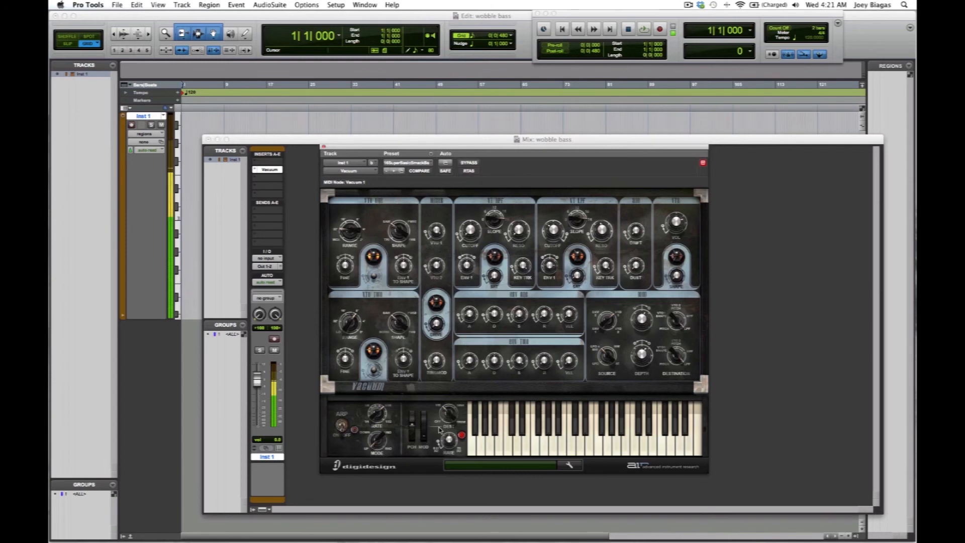
{"action": "left_click", "coordinate": [420, 171]}
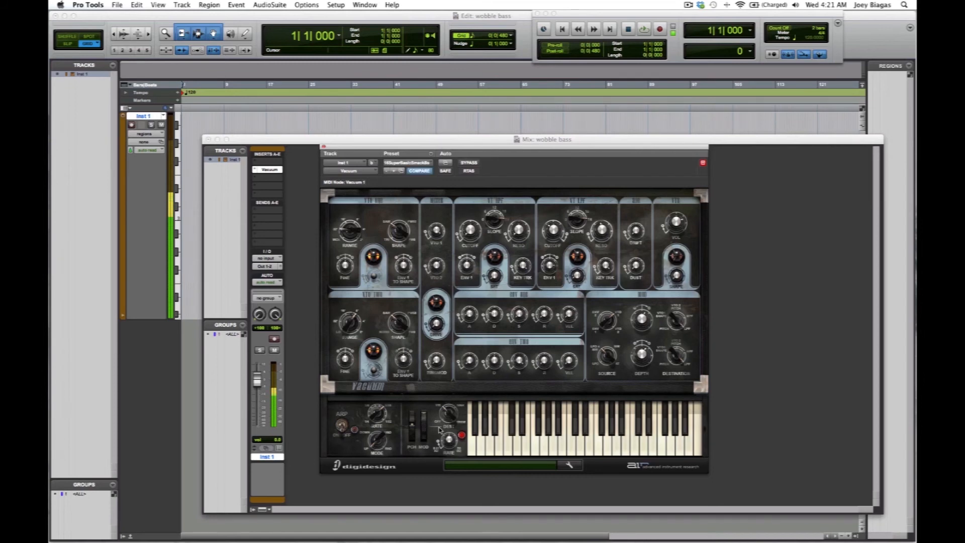
{"action": "left_click", "coordinate": [420, 171]}
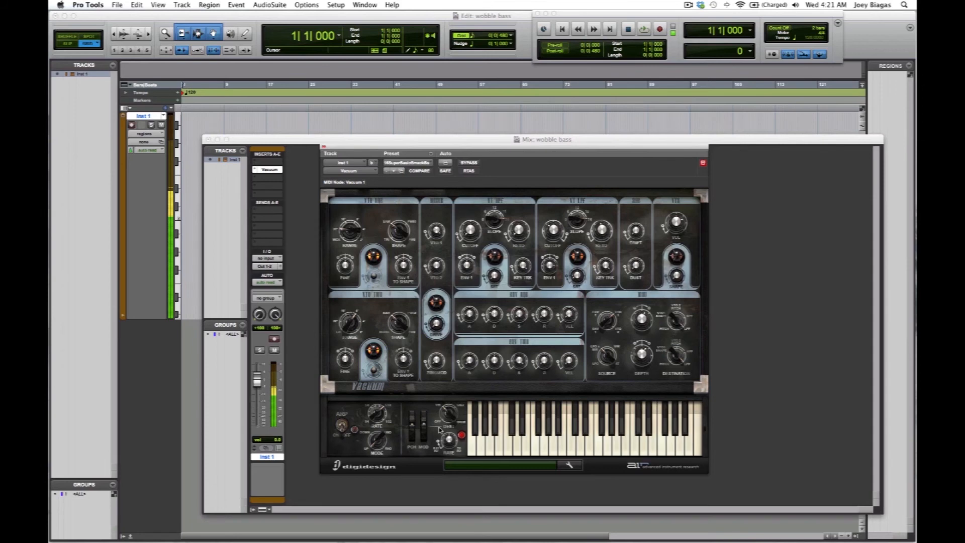
{"action": "left_click", "coordinate": [419, 171]}
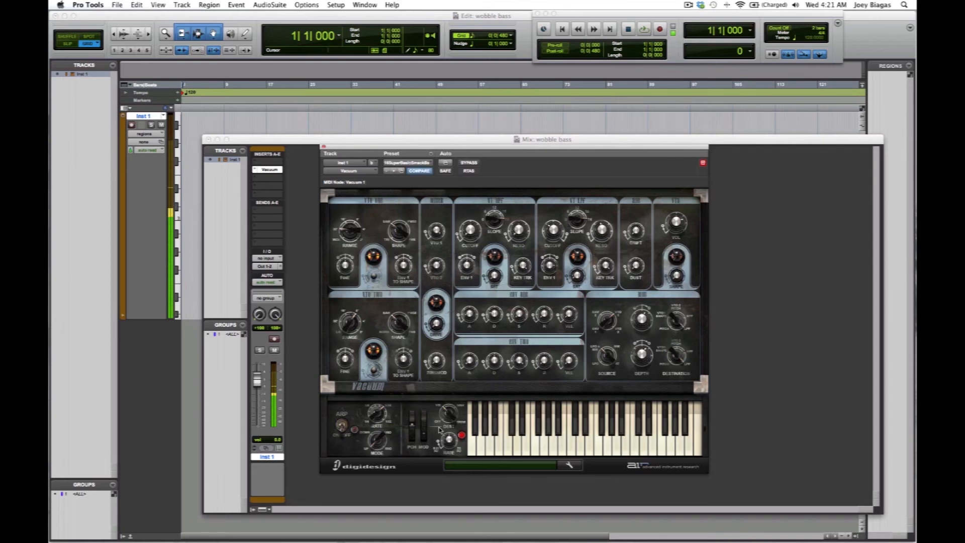
{"action": "left_click", "coordinate": [420, 171]}
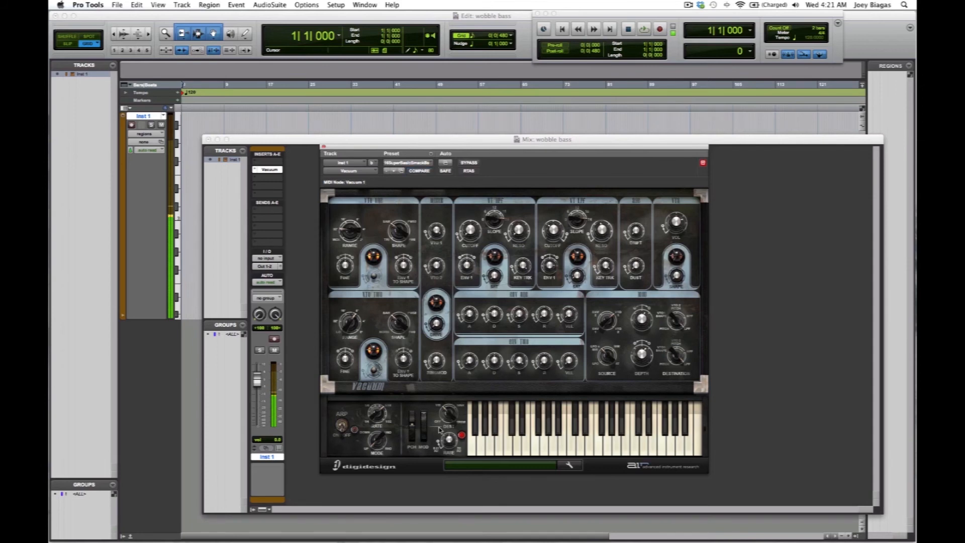
{"action": "left_click", "coordinate": [420, 170]}
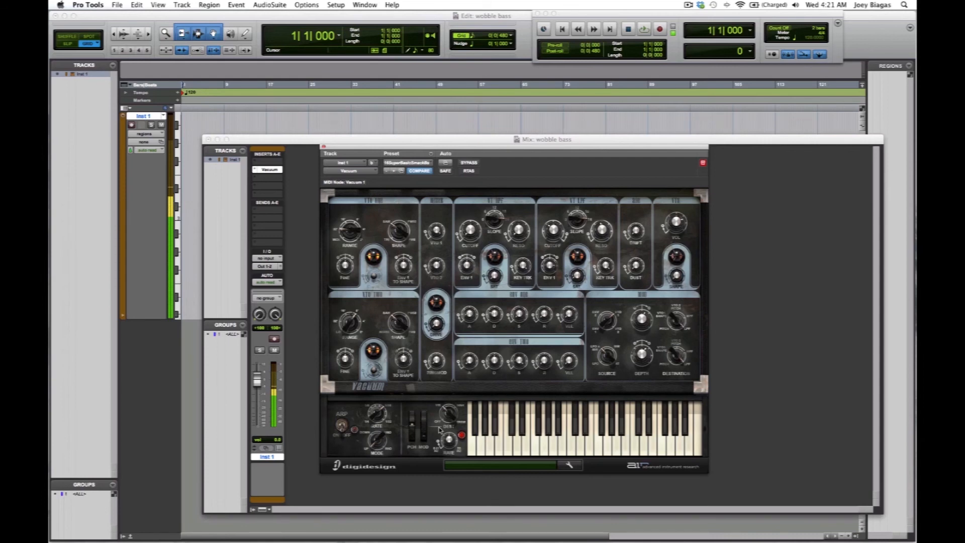
{"action": "left_click", "coordinate": [420, 171]}
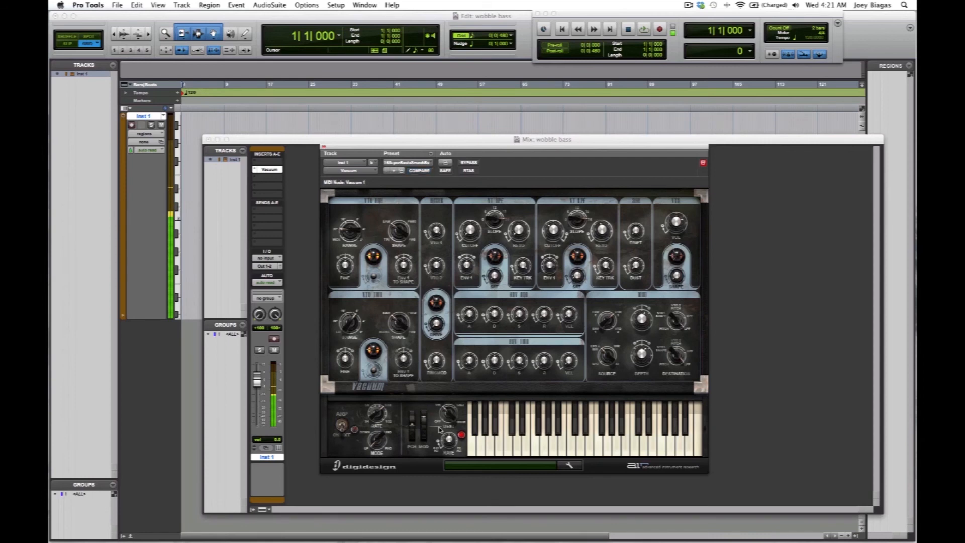